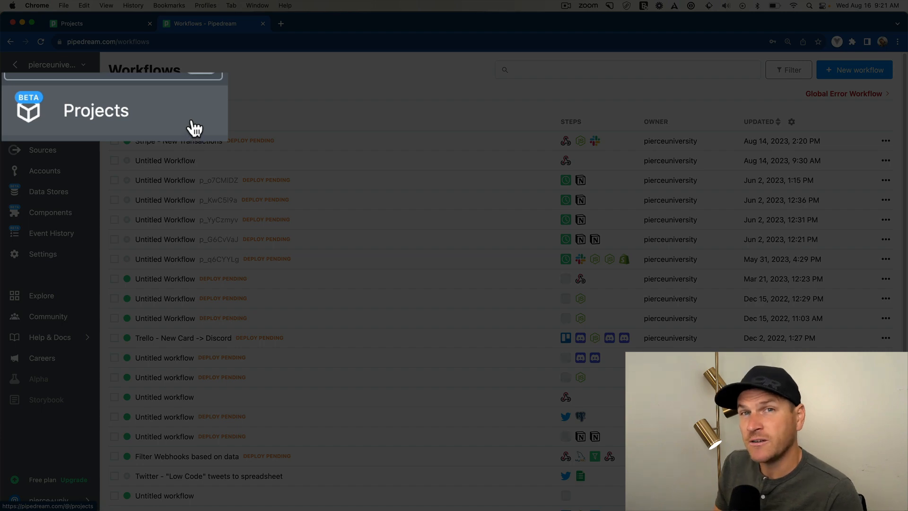
Start a new project and name it 'Stripe Integrations' in the creation form
{"action": "left_click", "coordinate": [96, 110]}
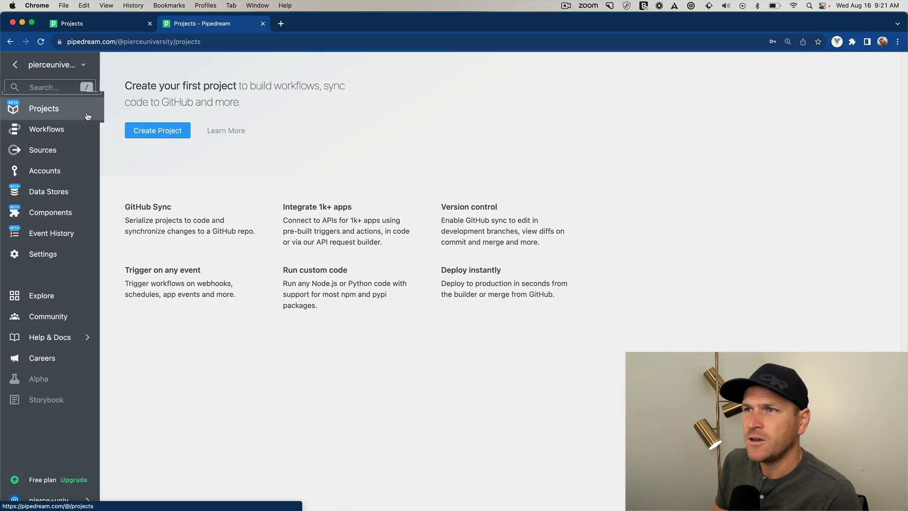
{"action": "mouse_move", "coordinate": [157, 131]}
{"action": "type", "text": "St"}
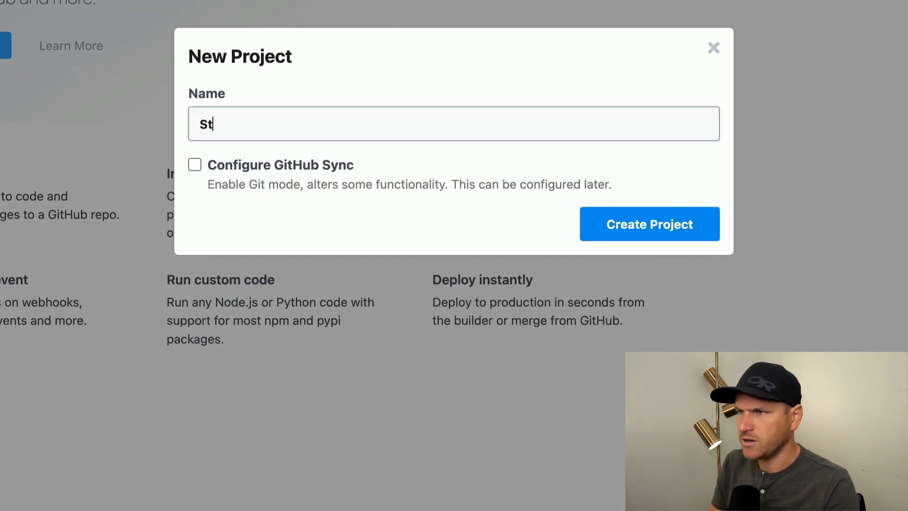
{"action": "type", "text": "ripe Inter"}
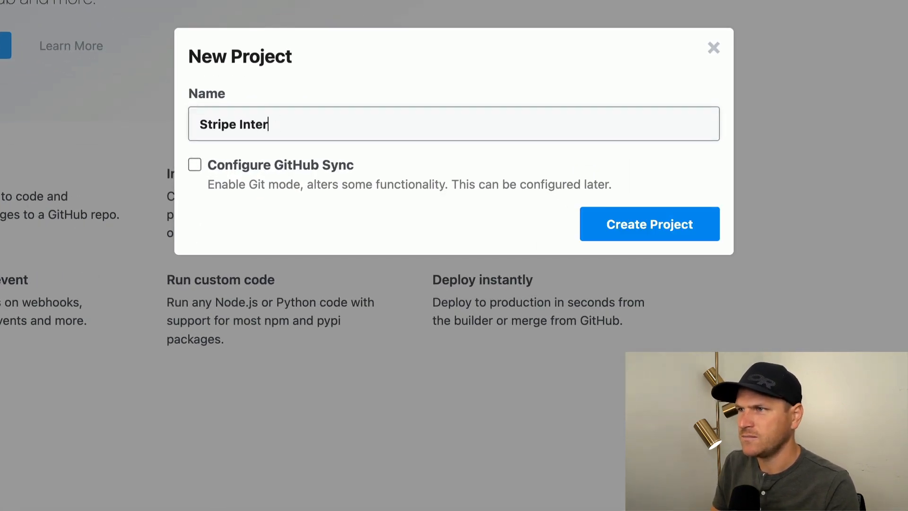
{"action": "type", "text": "grations"}
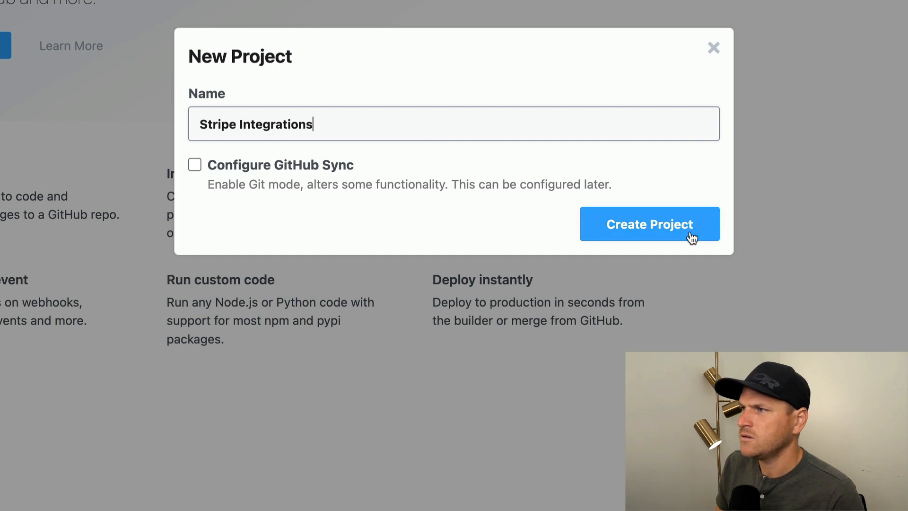
Create the Stripe Integrations project and add an empty 'Transactions' folder to it
{"action": "left_click", "coordinate": [650, 224]}
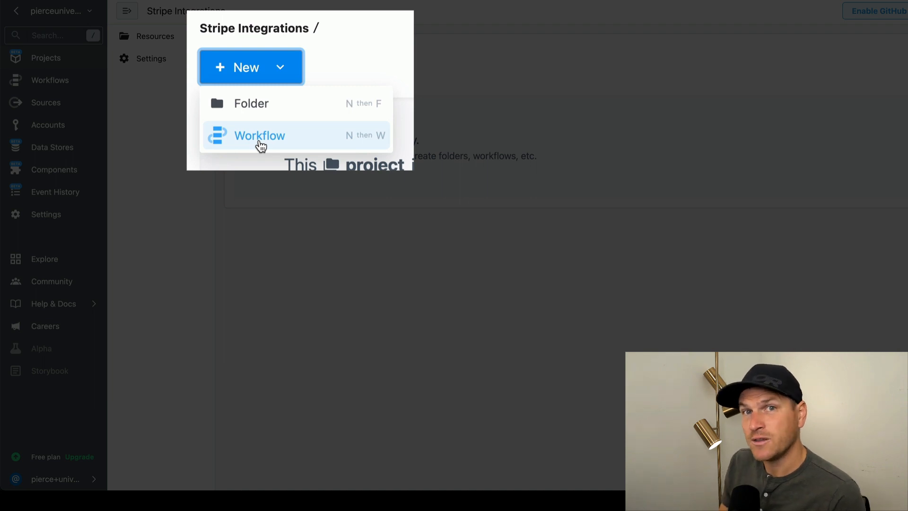
{"action": "mouse_move", "coordinate": [259, 112]}
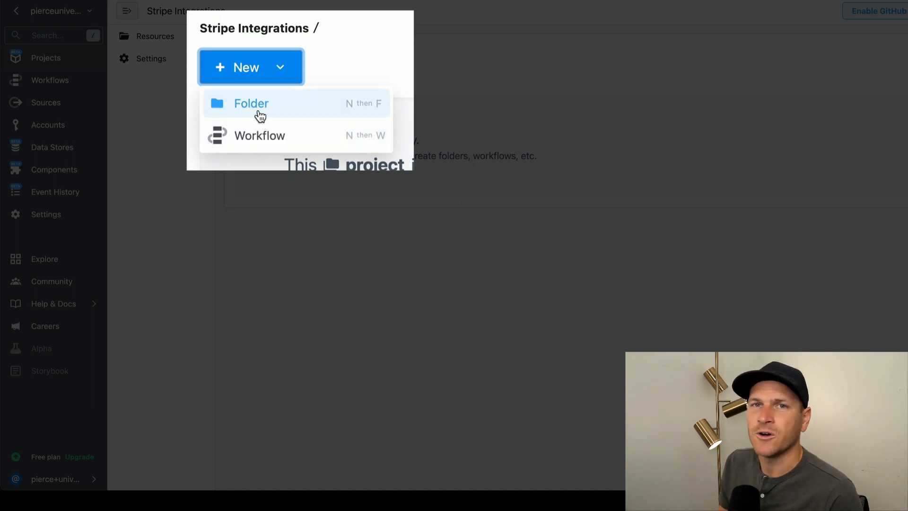
{"action": "left_click", "coordinate": [250, 103]}
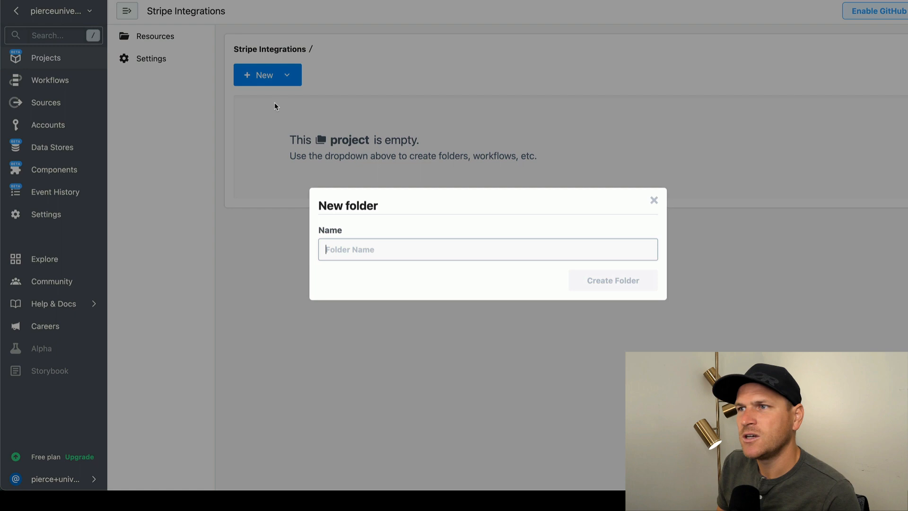
{"action": "mouse_move", "coordinate": [358, 191]}
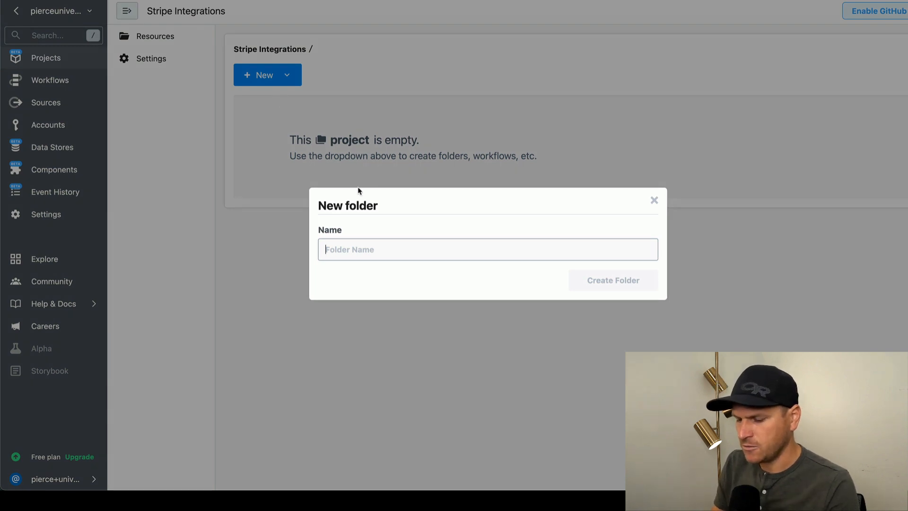
{"action": "type", "text": "Trans"}
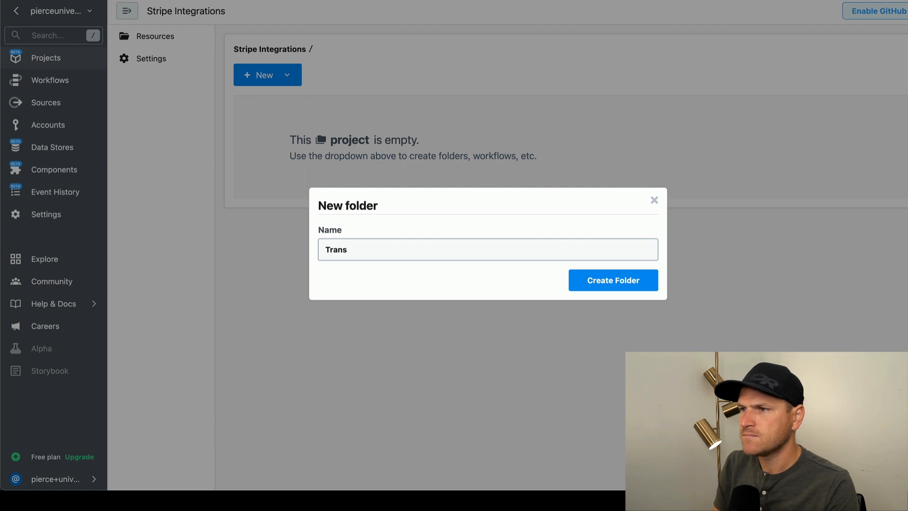
{"action": "type", "text": "actions"}
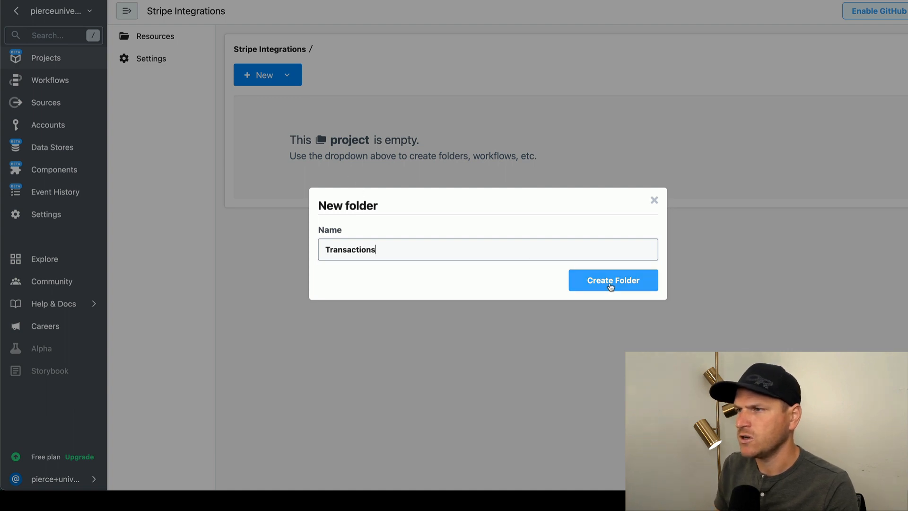
{"action": "left_click", "coordinate": [614, 280]}
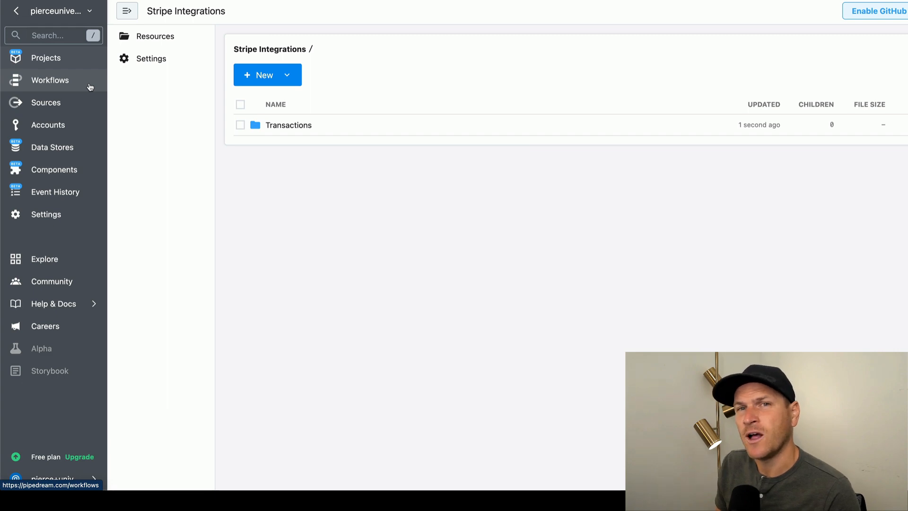
Move the 'Stripe - New Transactions' workflow into the Stripe Integrations project
{"action": "left_click", "coordinate": [52, 80]}
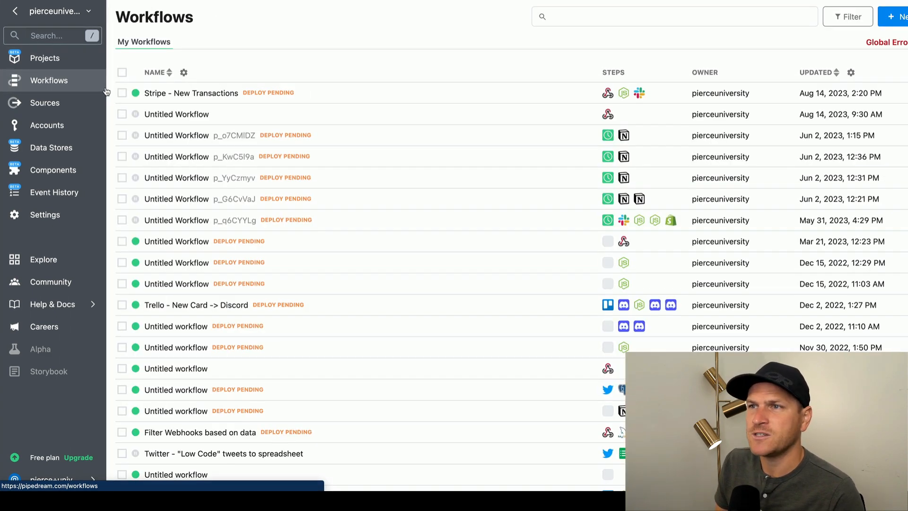
{"action": "left_click", "coordinate": [122, 93]}
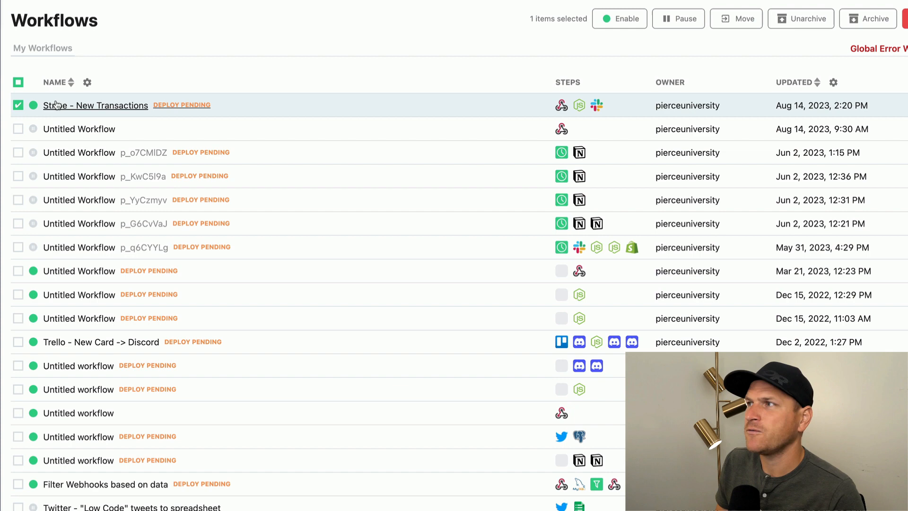
{"action": "mouse_move", "coordinate": [734, 19]}
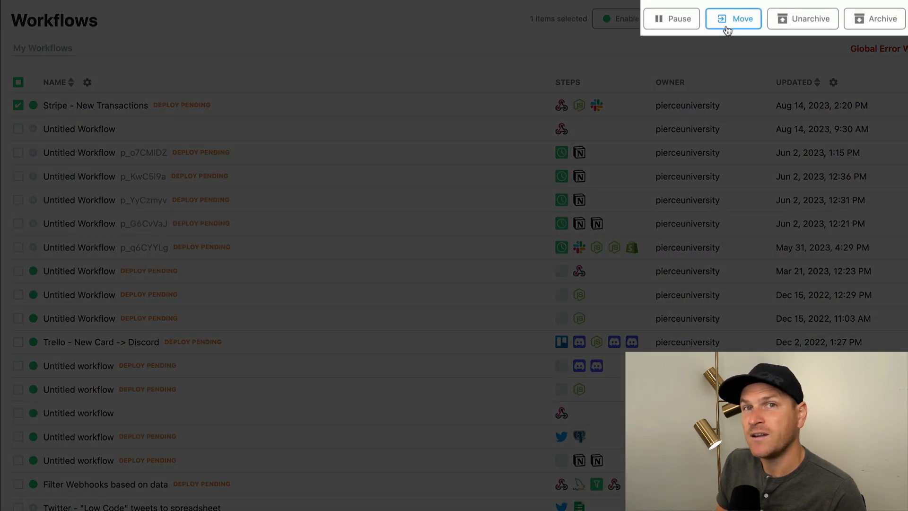
{"action": "left_click", "coordinate": [732, 19]}
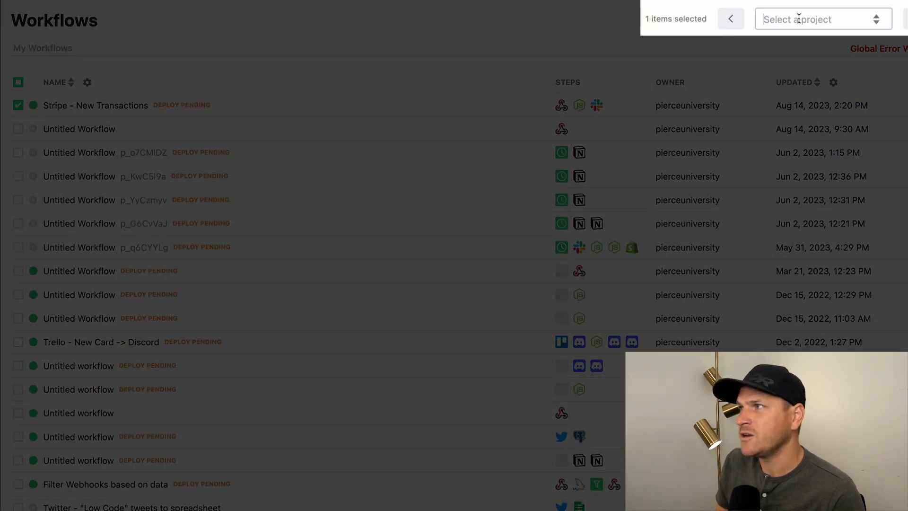
{"action": "left_click", "coordinate": [811, 19]}
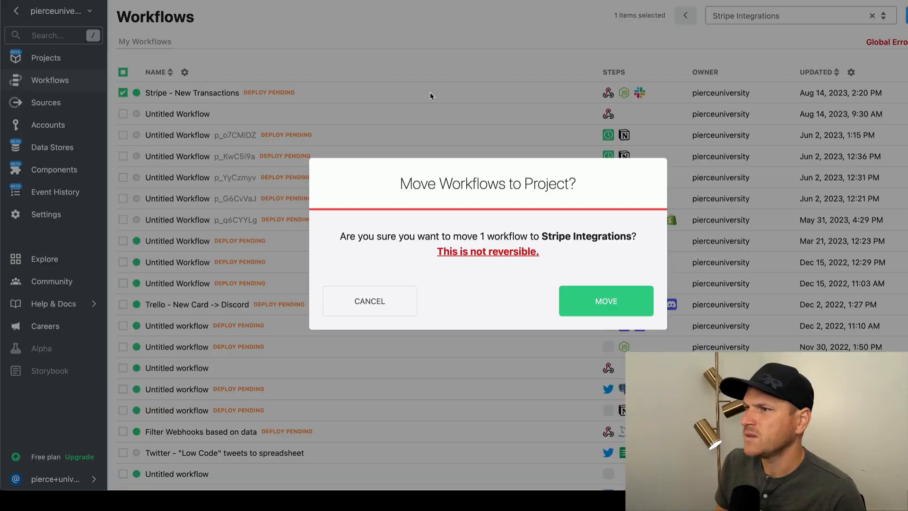
{"action": "mouse_move", "coordinate": [606, 301]}
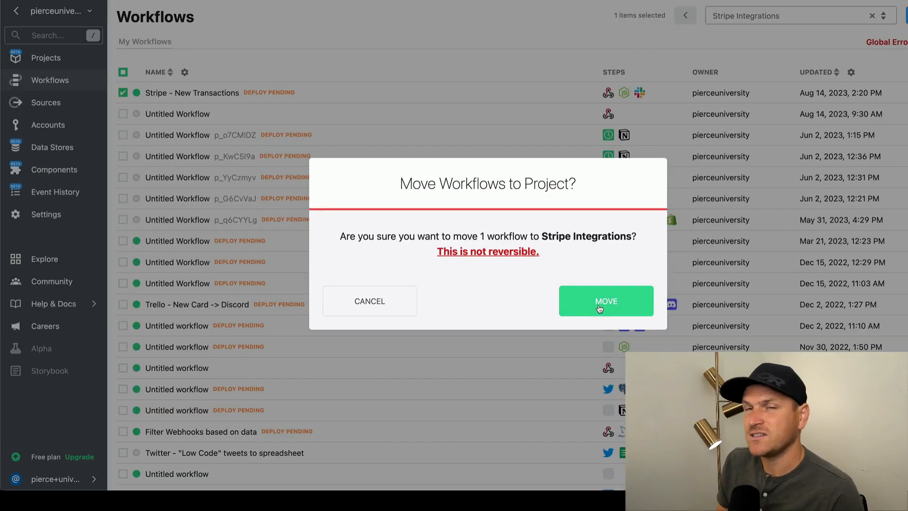
{"action": "left_click", "coordinate": [606, 301]}
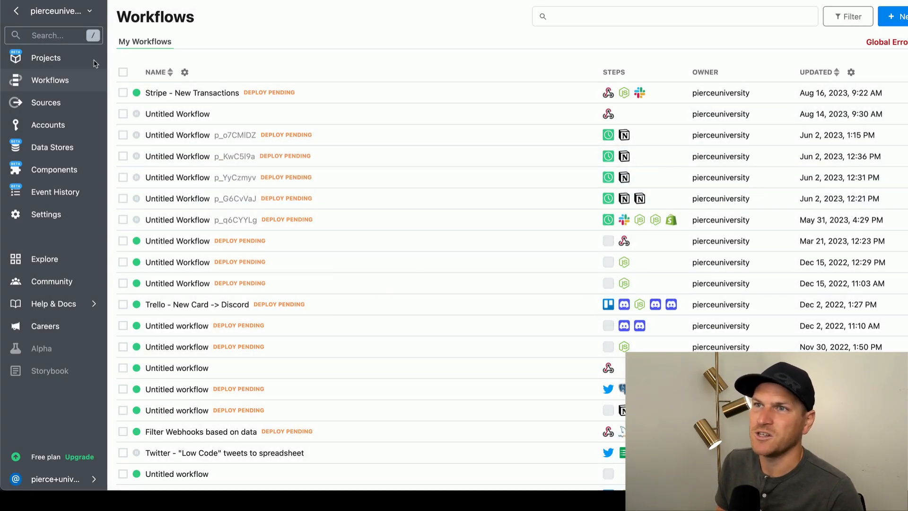
Add a 'Customers' folder to the Stripe Integrations project alongside Transactions
{"action": "left_click", "coordinate": [46, 58]}
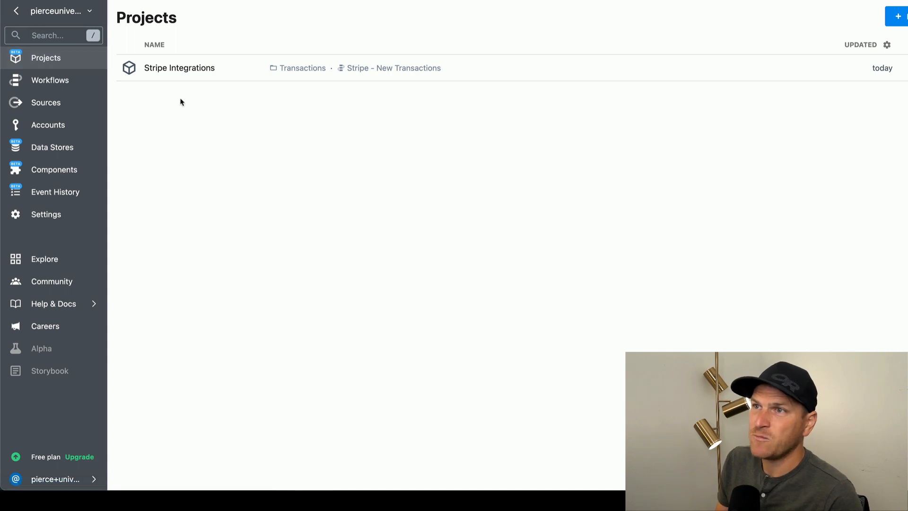
{"action": "left_click", "coordinate": [178, 68]}
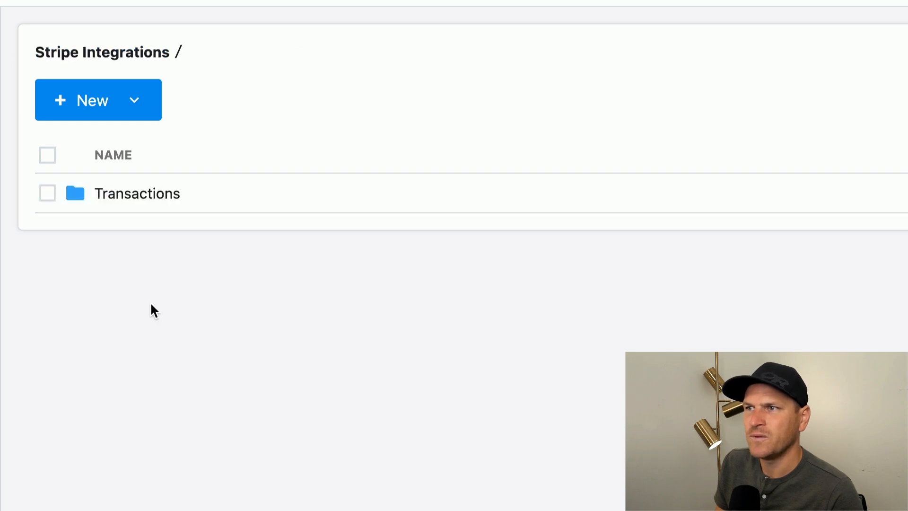
{"action": "left_click", "coordinate": [82, 100]}
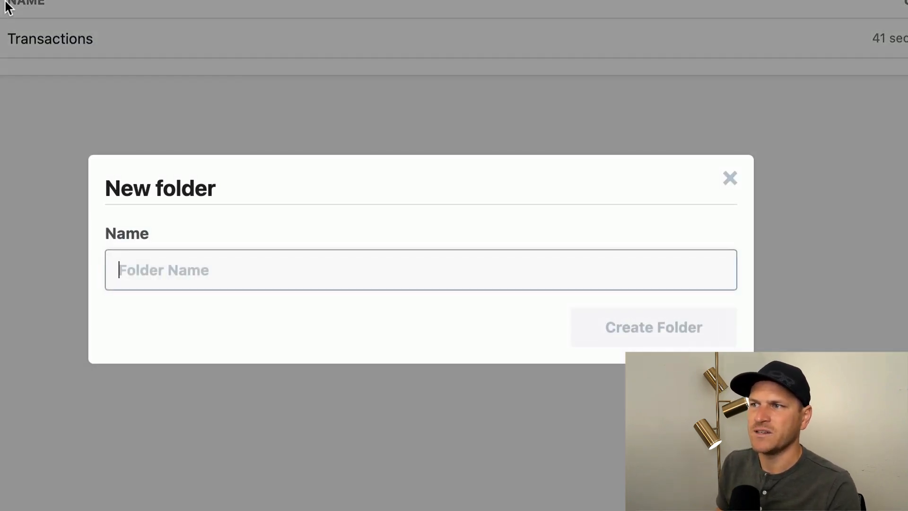
{"action": "type", "text": "Customer"}
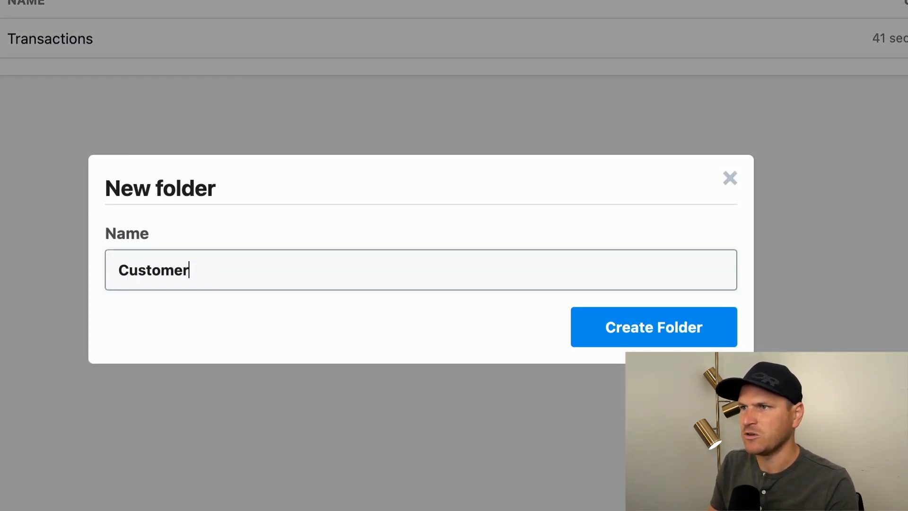
{"action": "left_click", "coordinate": [653, 326]}
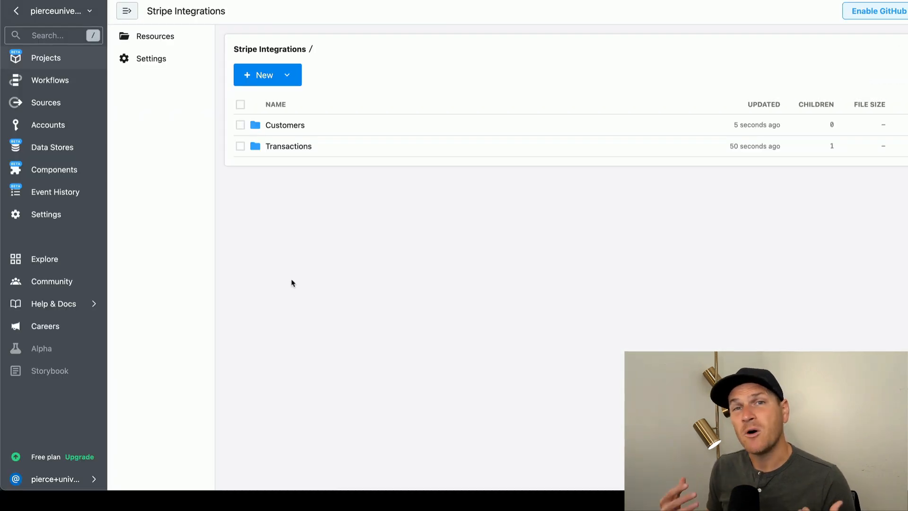